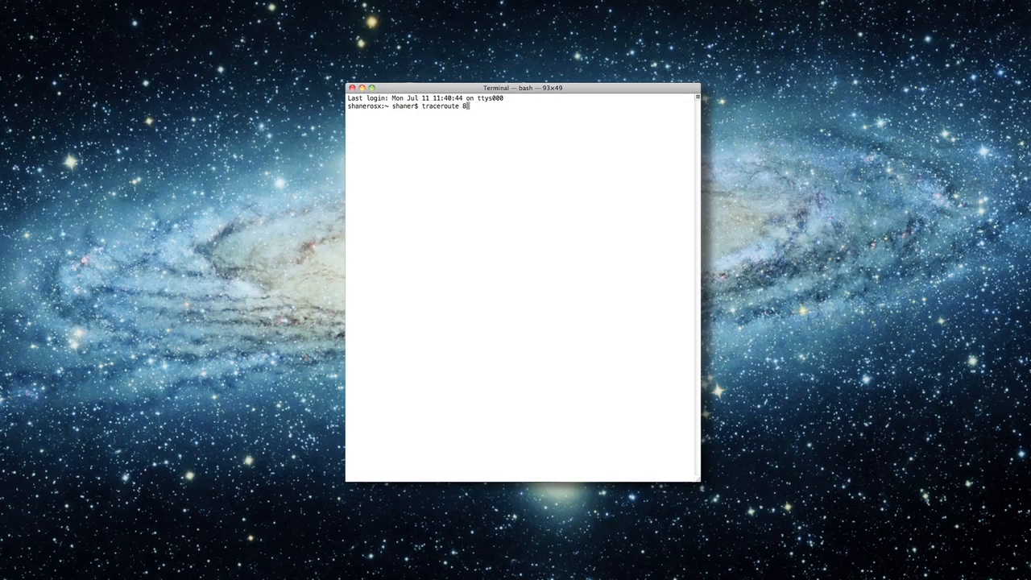
Run 'traceroute 8.8.8.8' to list all 23 hops and latencies to Google DNS
{"action": "key", "text": "Return"}
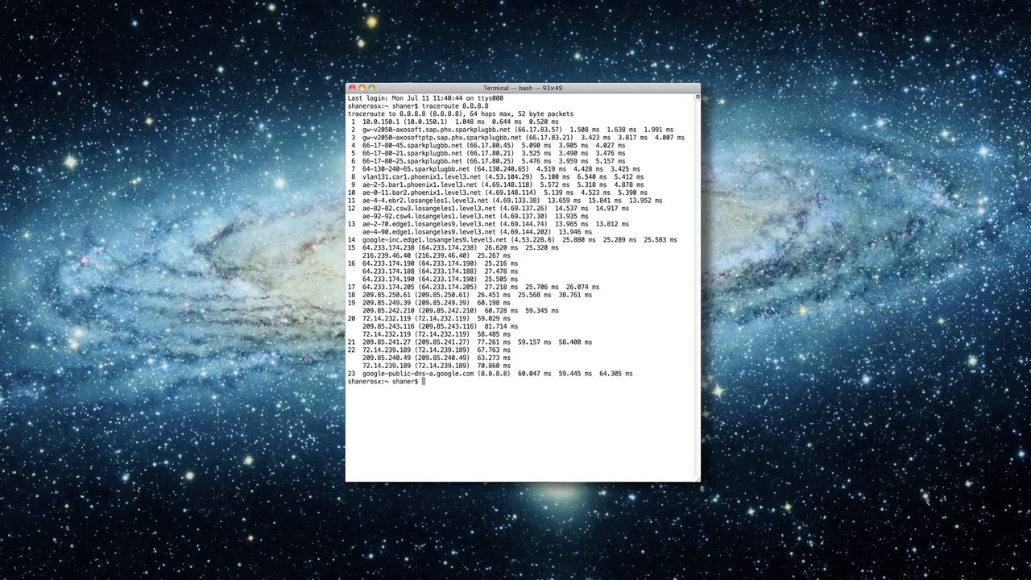